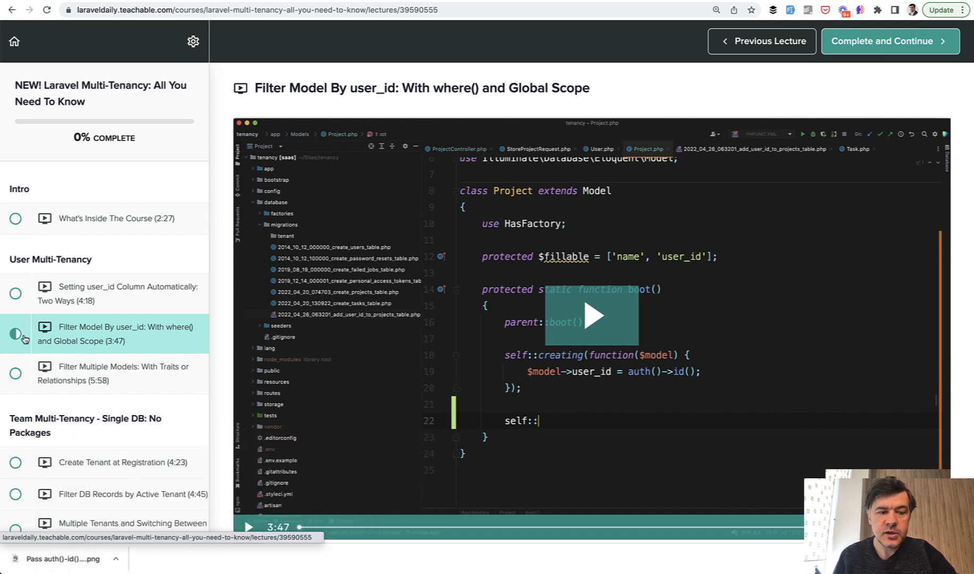
{"action": "mouse_move", "coordinate": [111, 293]}
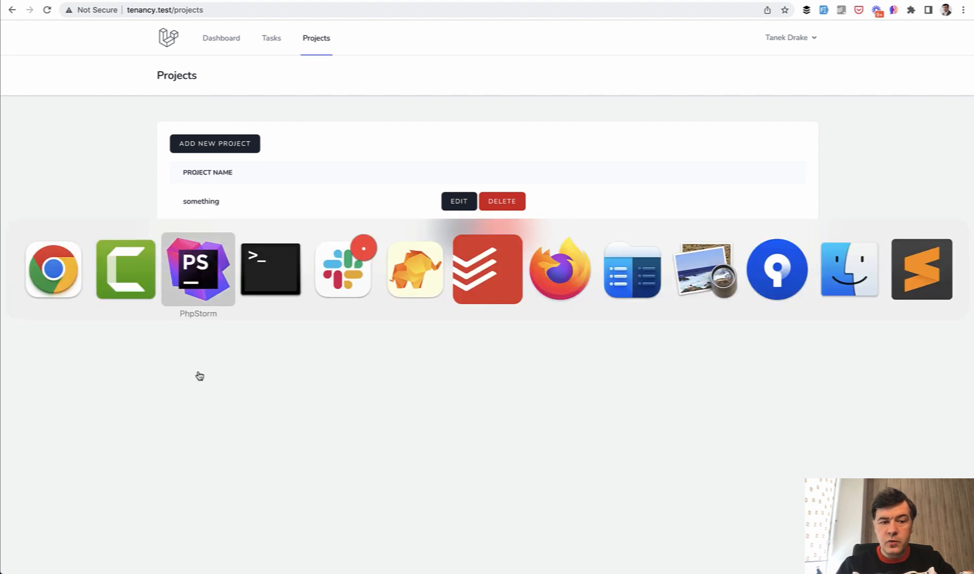
Step: Rewrite the index query as Project::where('user_id', auth()->id()) instead of Project::all()
{"action": "left_click", "coordinate": [198, 268]}
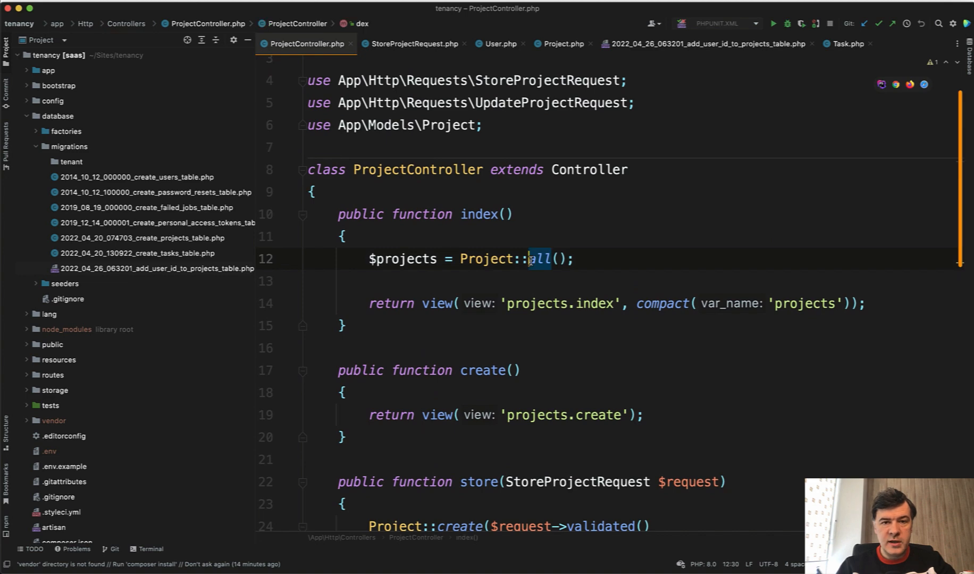
{"action": "type", "text": "where()"}
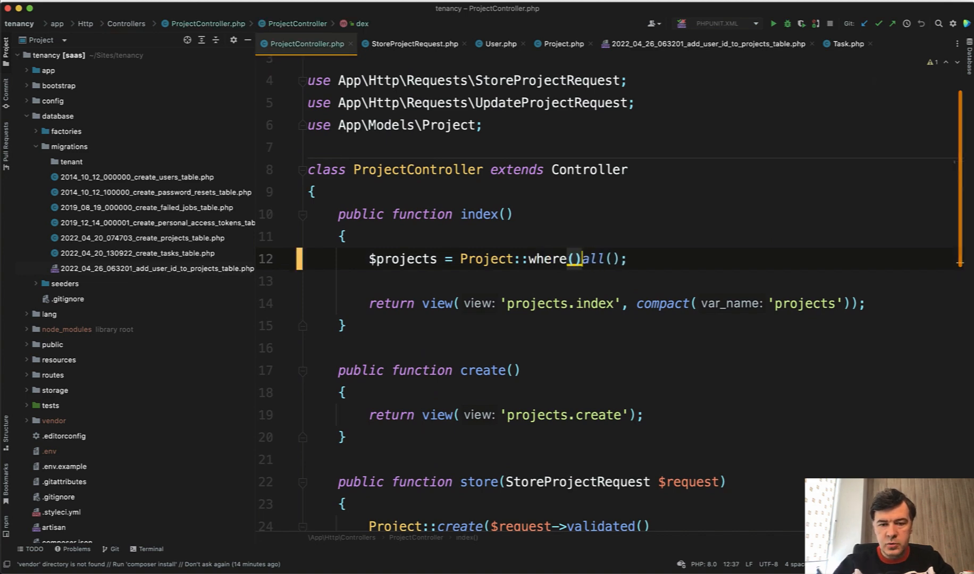
{"action": "type", "text": "'user_id'"}
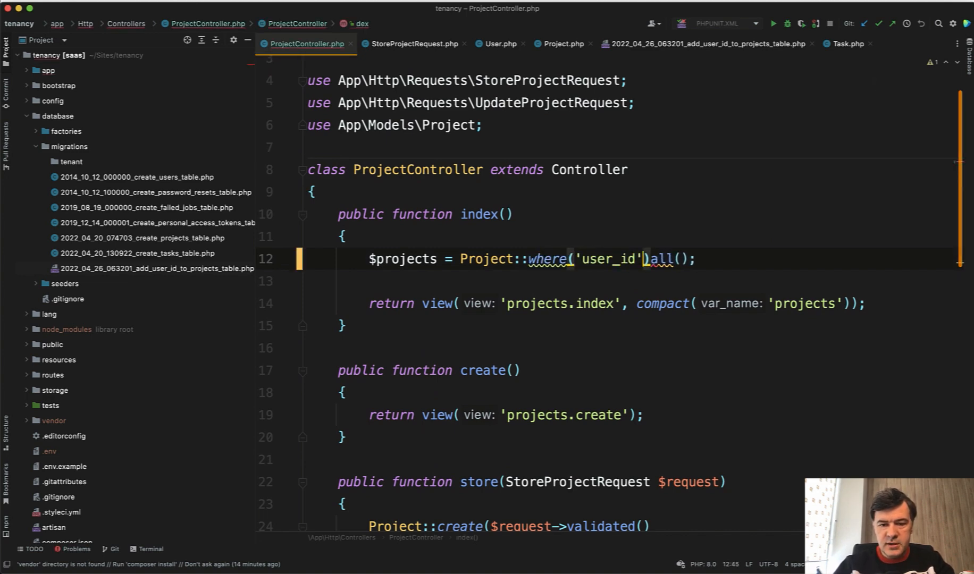
{"action": "type", "text": ", auth()0"}
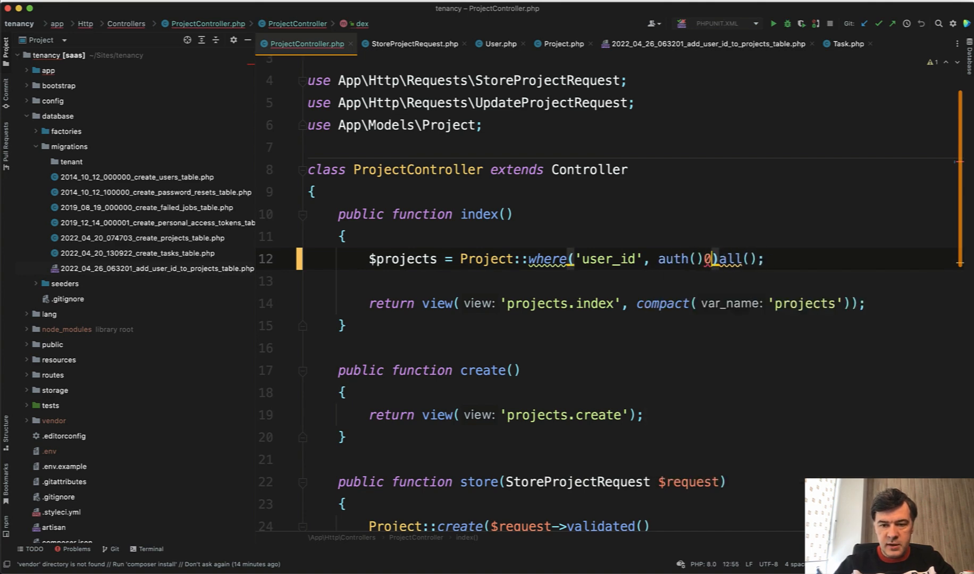
{"action": "type", "text": "->id("}
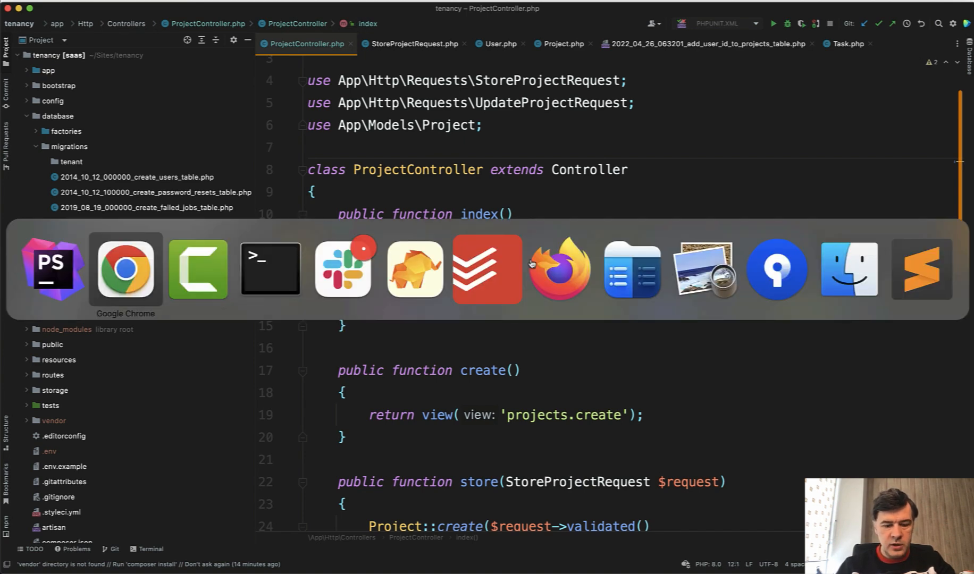
Step: Register a new account, see the empty Projects page, then visit tenancy.test/projects/2/edit
{"action": "left_click", "coordinate": [125, 269]}
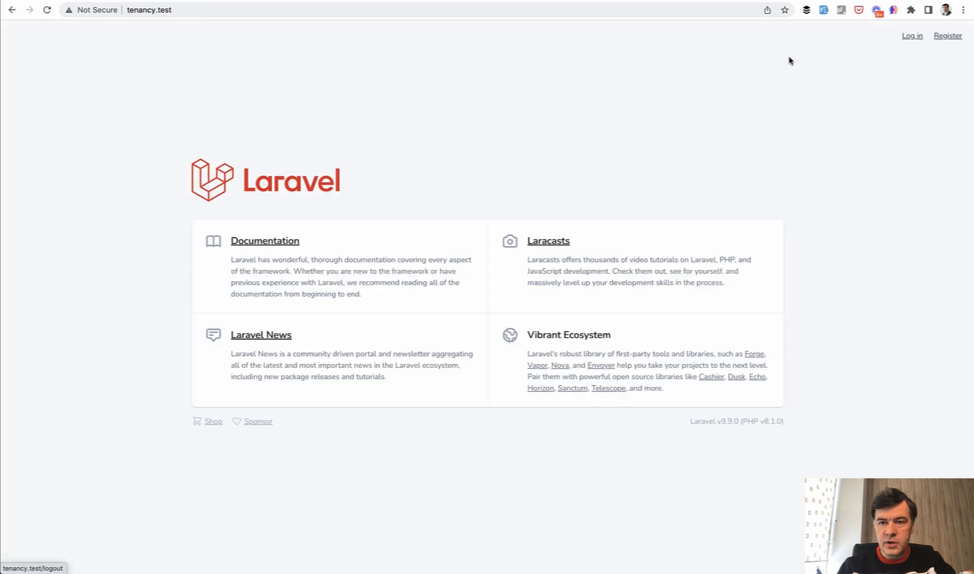
{"action": "left_click", "coordinate": [946, 35]}
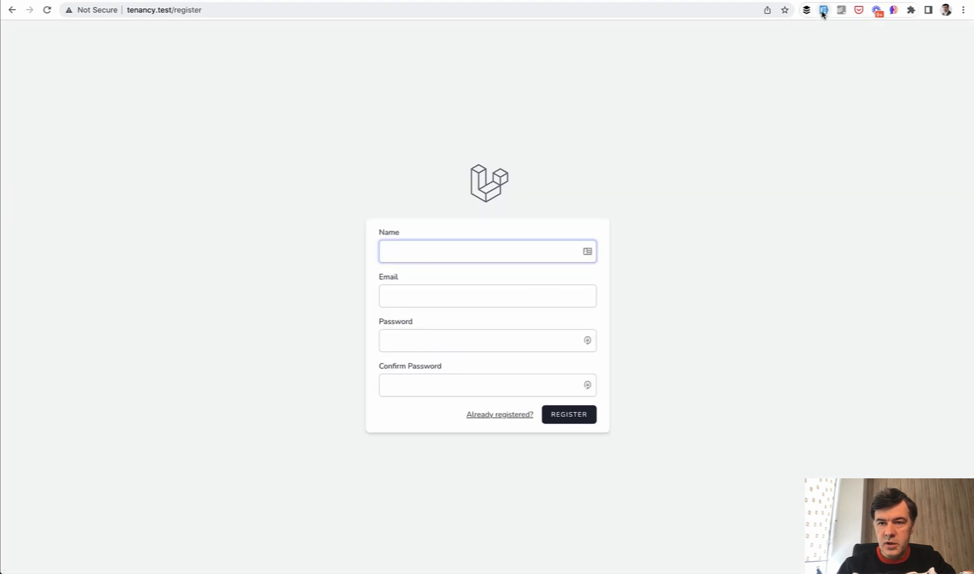
{"action": "left_click", "coordinate": [567, 415]}
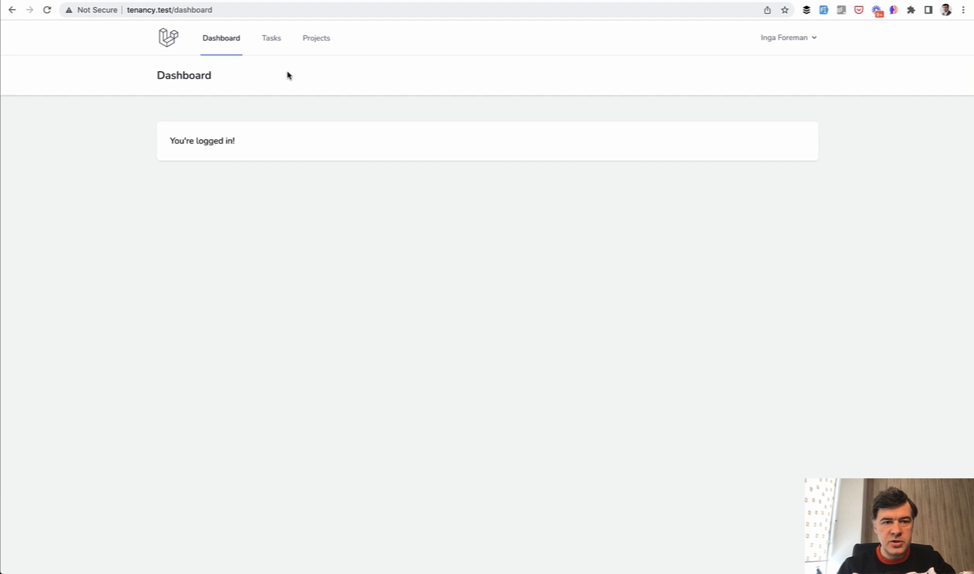
{"action": "left_click", "coordinate": [316, 38]}
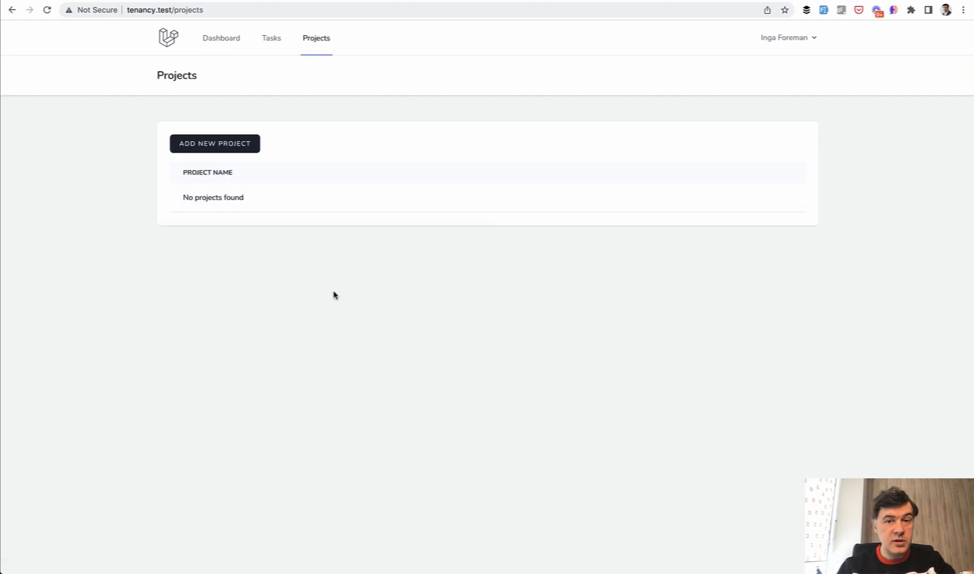
{"action": "mouse_move", "coordinate": [334, 295]}
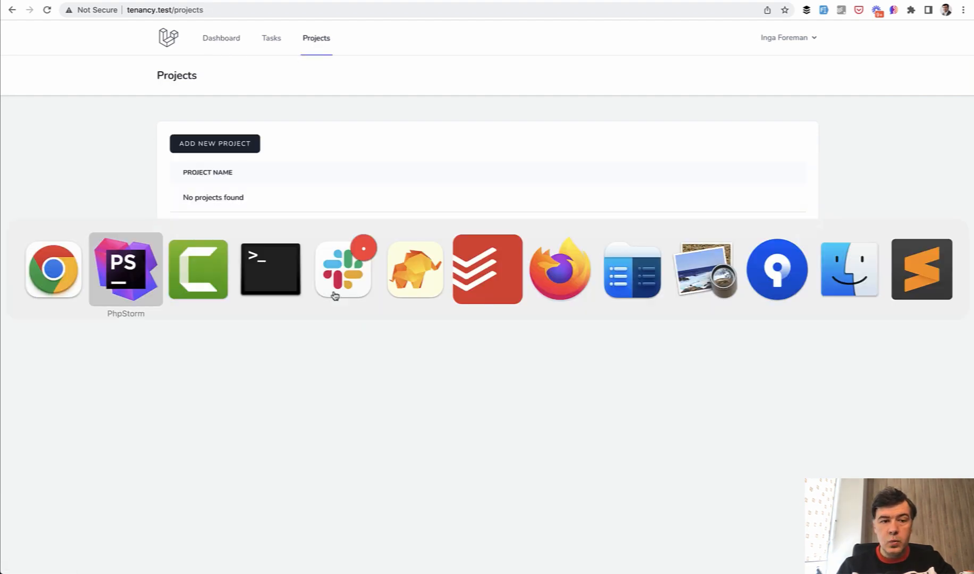
{"action": "left_click", "coordinate": [125, 269]}
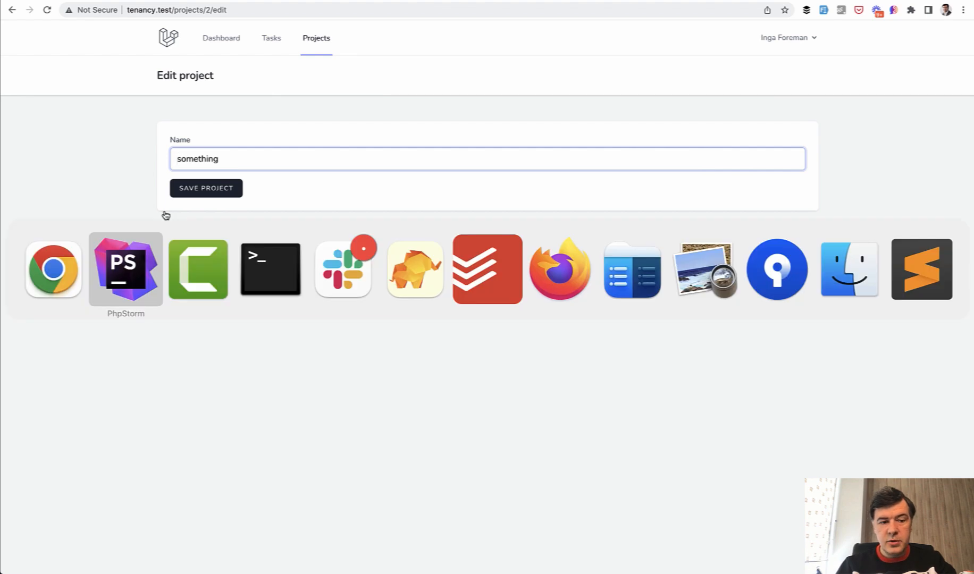
Step: Locate the edit() action in ProjectController
{"action": "left_click", "coordinate": [124, 269]}
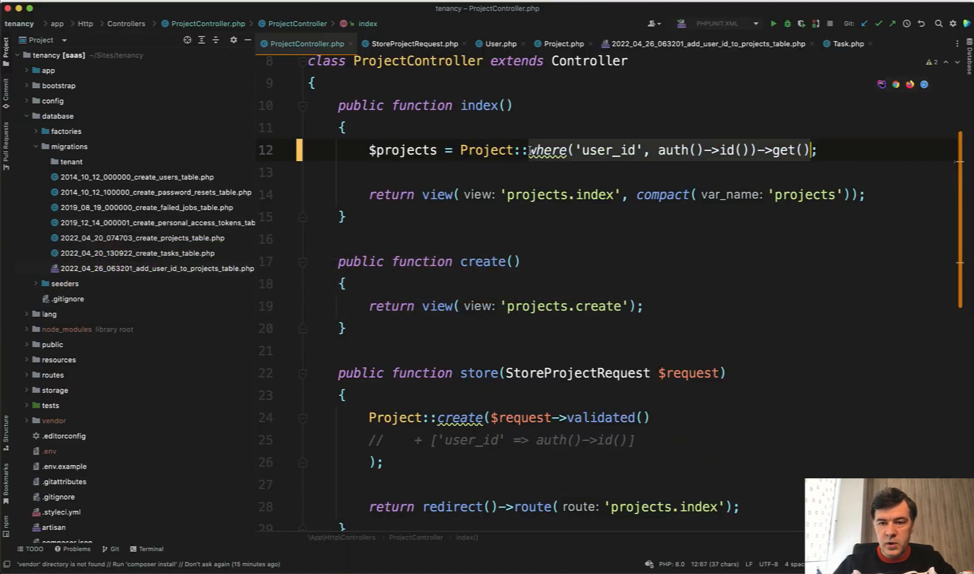
{"action": "scroll", "scroll_direction": "down", "scroll_amount": 3}
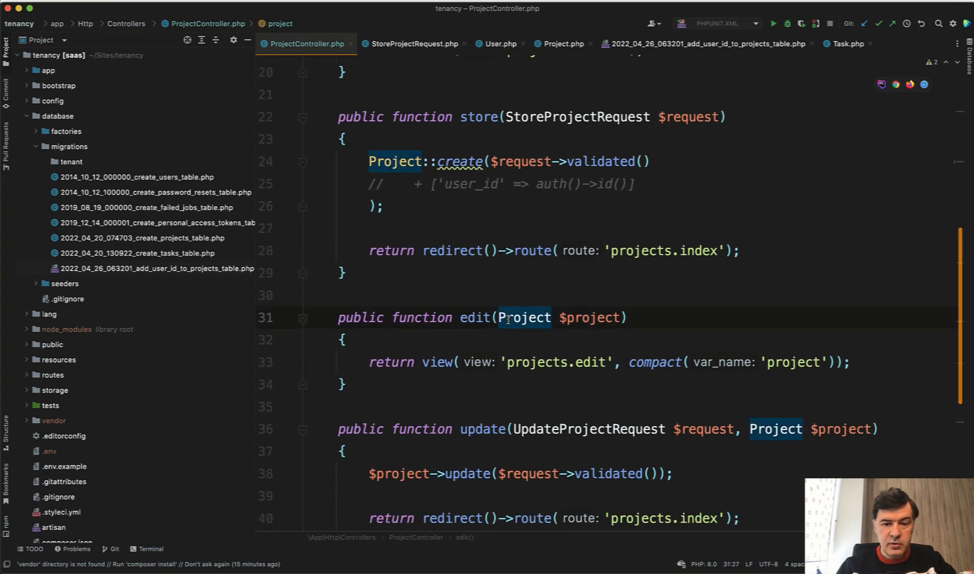
{"action": "scroll", "scroll_direction": "down", "scroll_amount": 3}
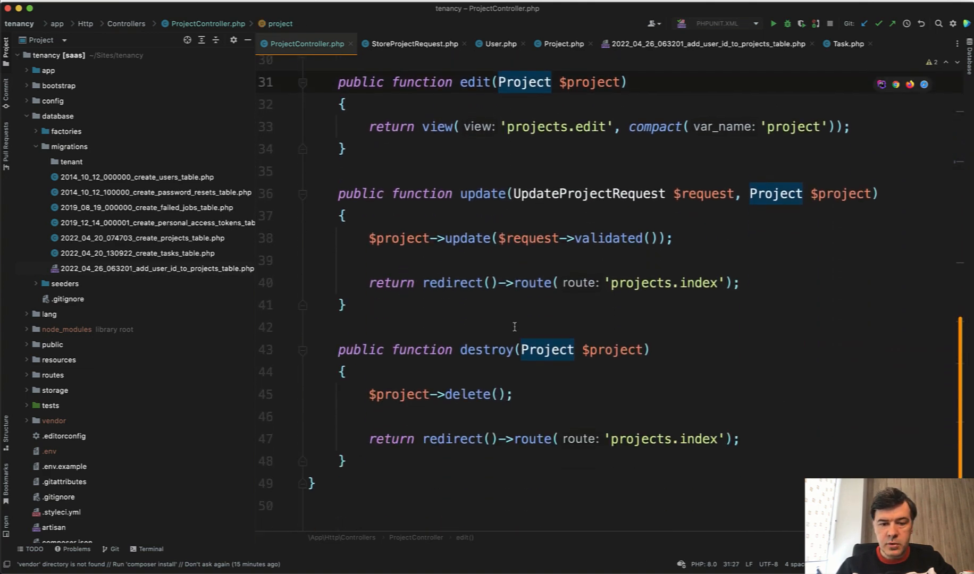
{"action": "scroll", "scroll_direction": "up", "scroll_amount": 3}
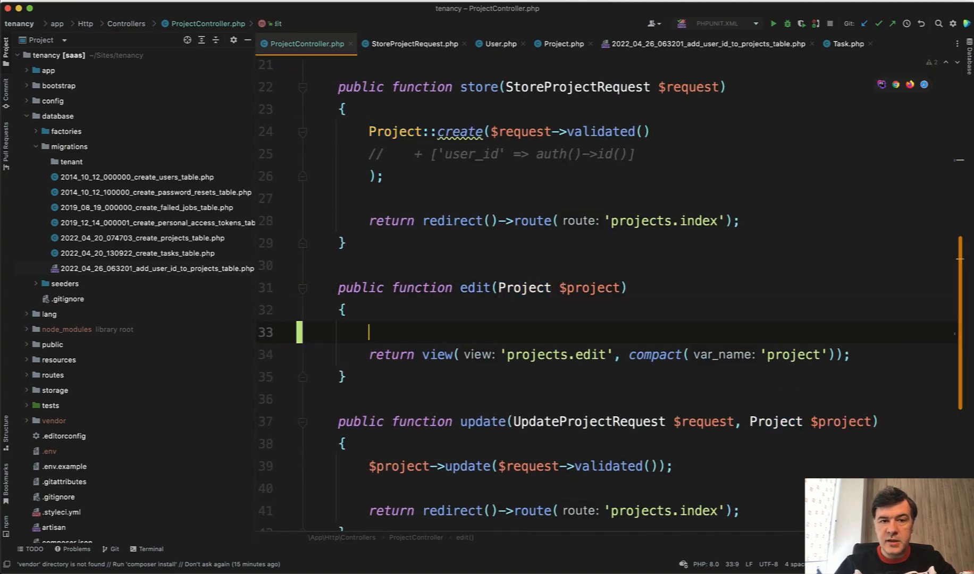
Step: Add if ($project->user_id != auth()->id()) { abort(403); } to the edit action
{"action": "type", "text": "if ("}
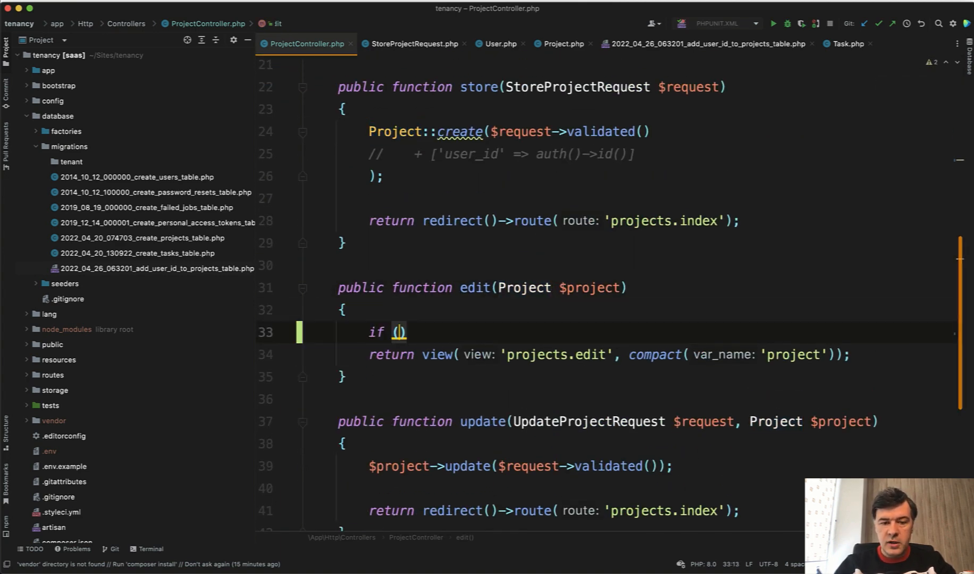
{"action": "type", "text": "$projec"}
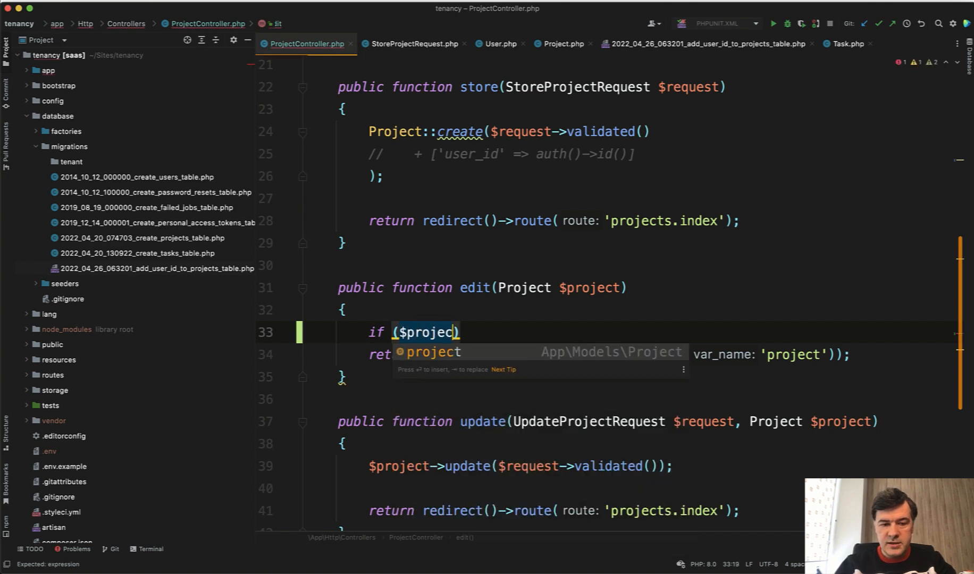
{"action": "type", "text": "t->user_id != auth("}
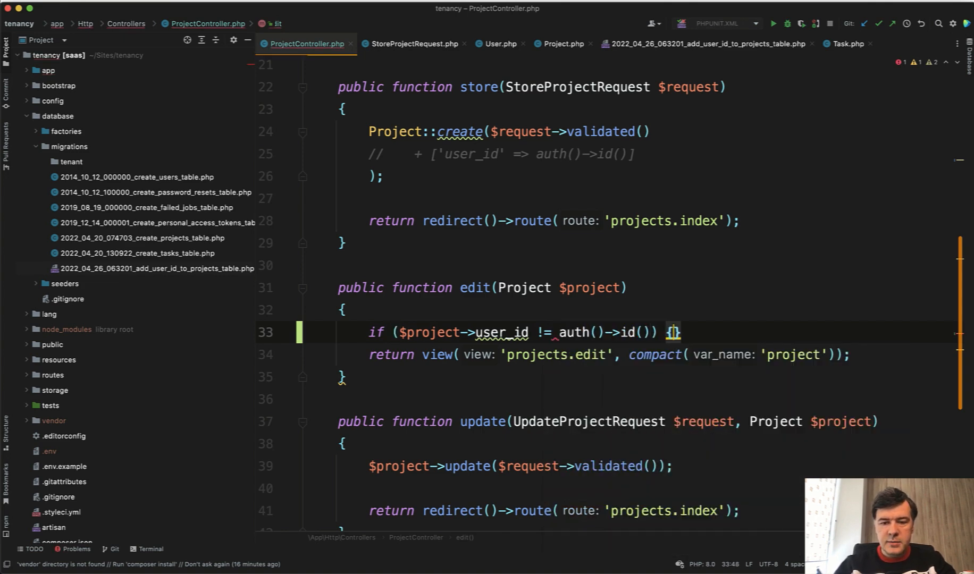
{"action": "type", "text": "abort(4)"}
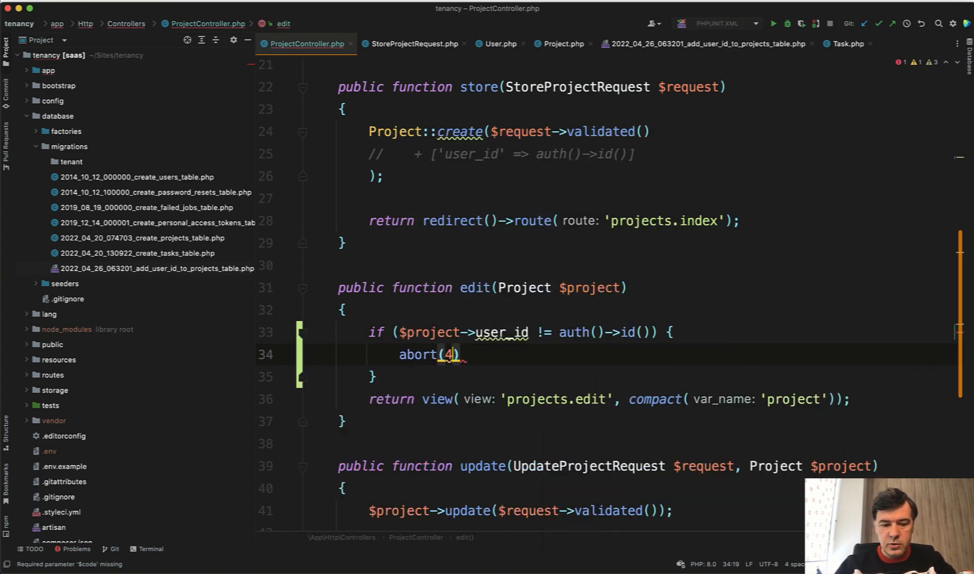
{"action": "type", "text": "03);"}
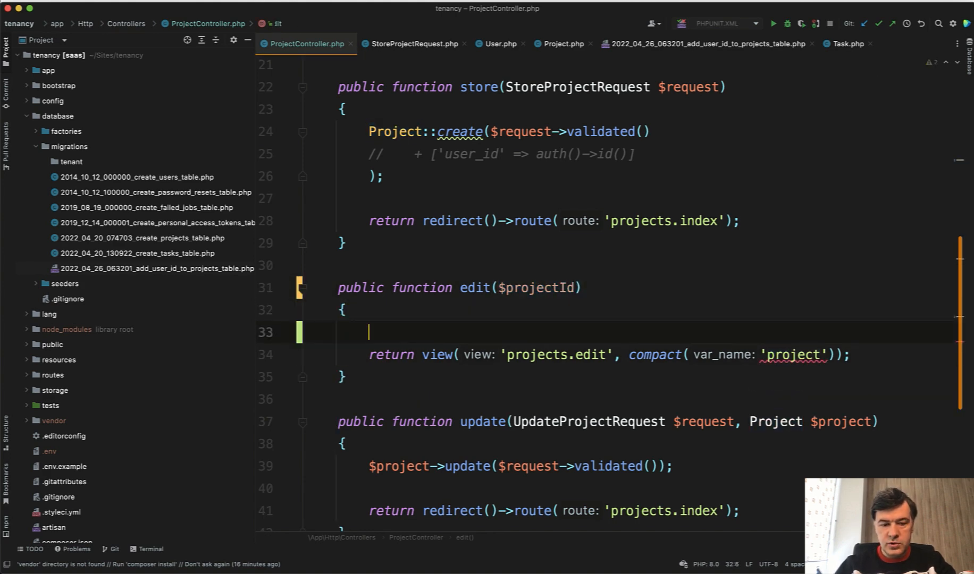
Step: Load the project via Project::where('user_id', auth()->id())->findOrFail($projectId) in edit()
{"action": "type", "text": "$project ="}
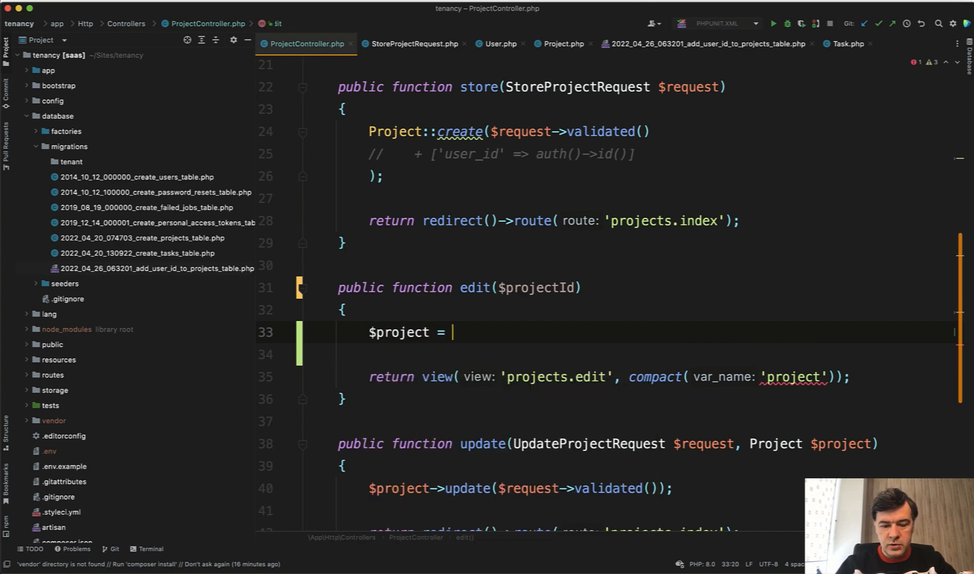
{"action": "type", "text": "Project::find"}
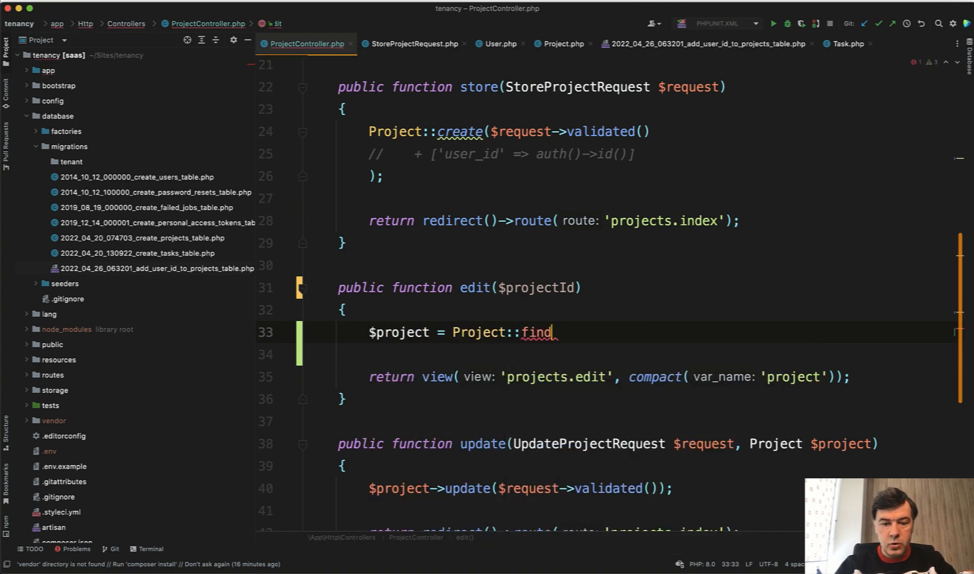
{"action": "type", "text": "OrFail($projectId);"}
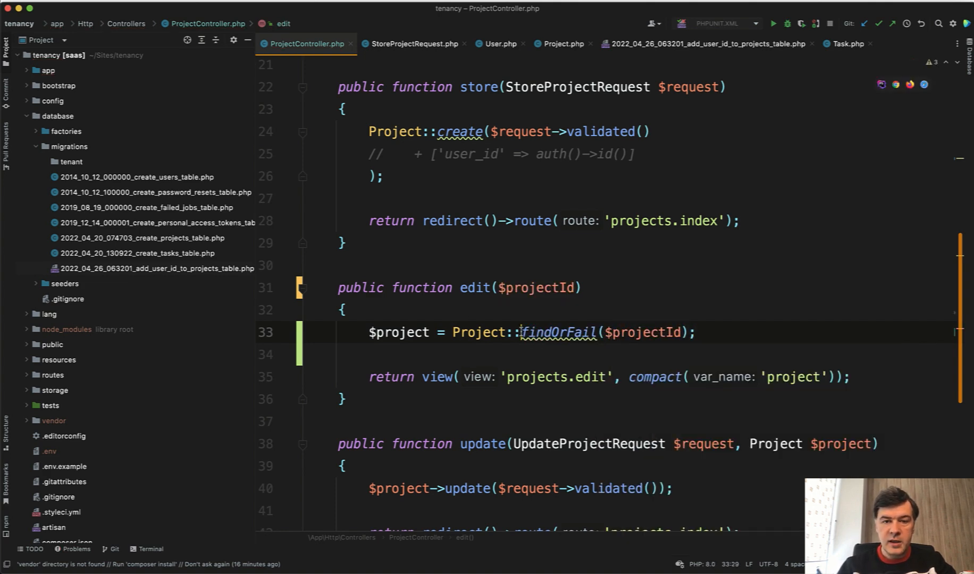
{"action": "type", "text": "whe"}
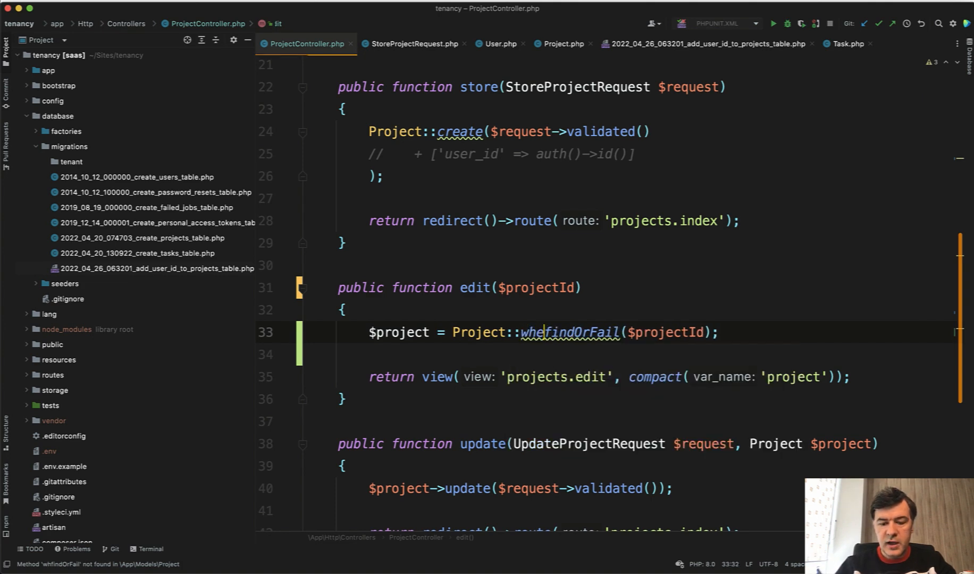
{"action": "type", "text": "where('user_id', auth()->id())"}
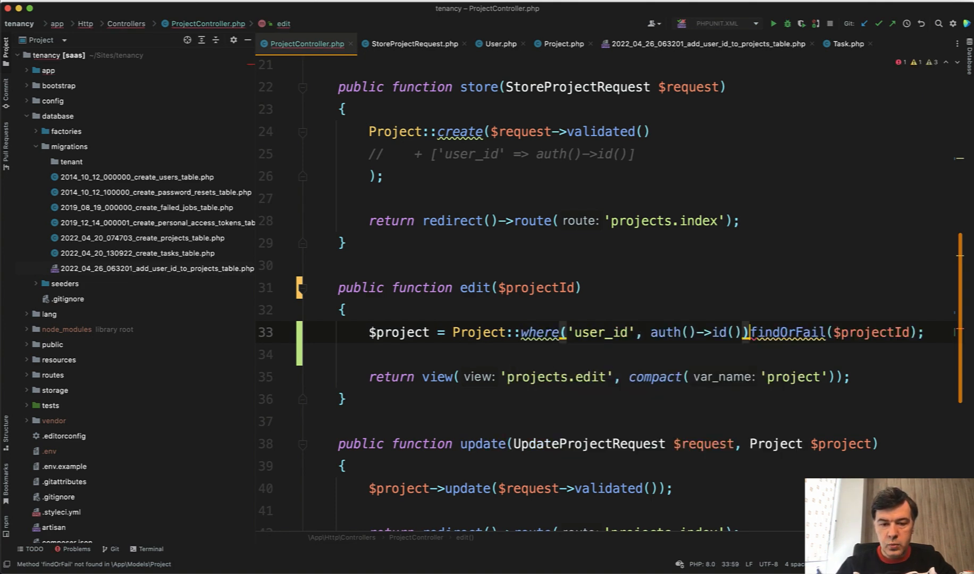
{"action": "type", "text": "->"}
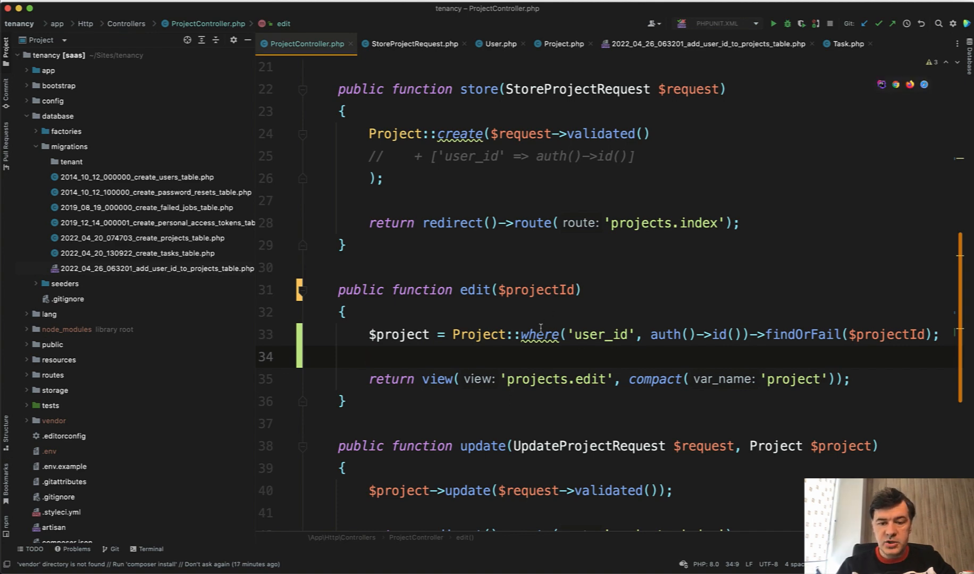
Step: Switch to the Project.php model file
{"action": "left_click", "coordinate": [541, 334]}
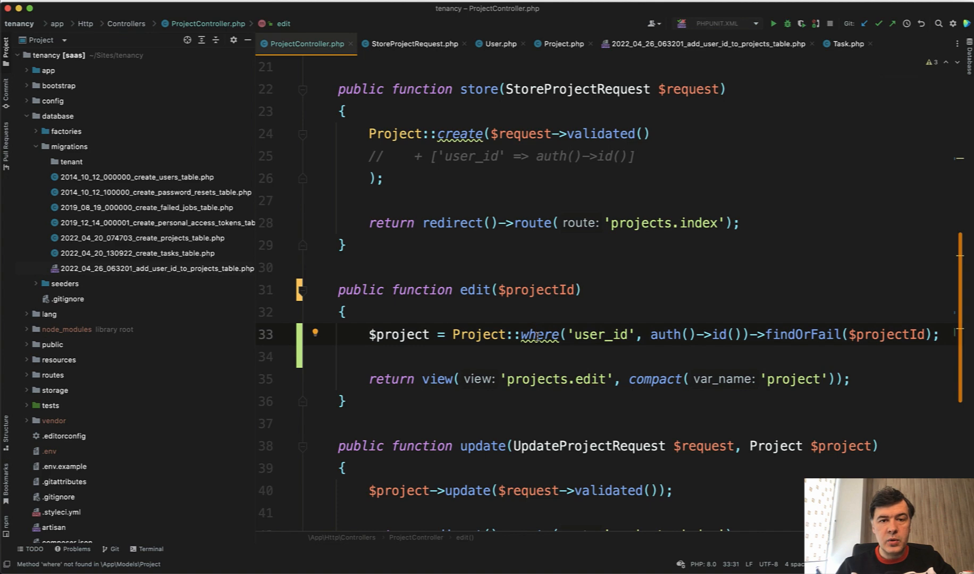
{"action": "left_click", "coordinate": [562, 44]}
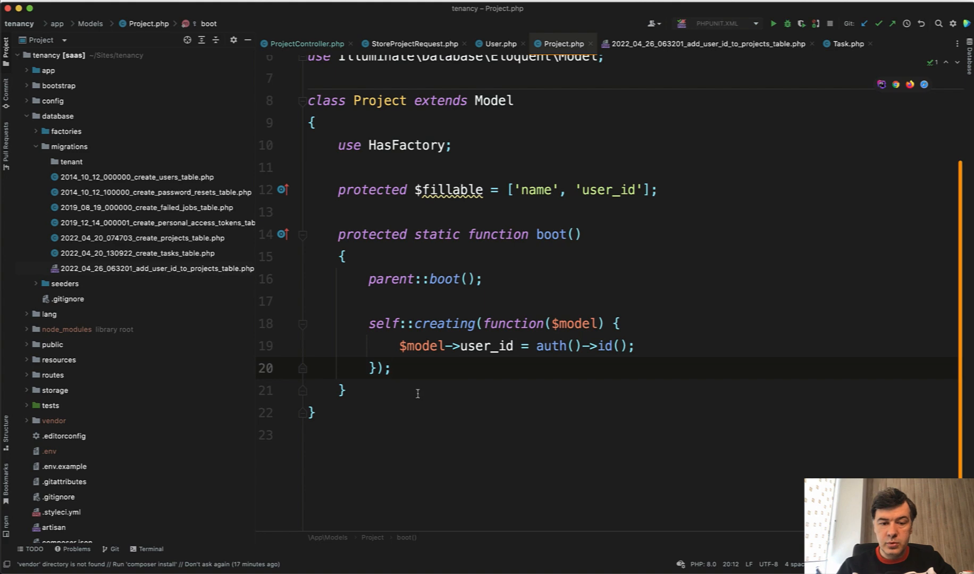
Step: Start self::addGlobalScope(function (Builder $builder) { in Project::boot()
{"action": "type", "text": "s"}
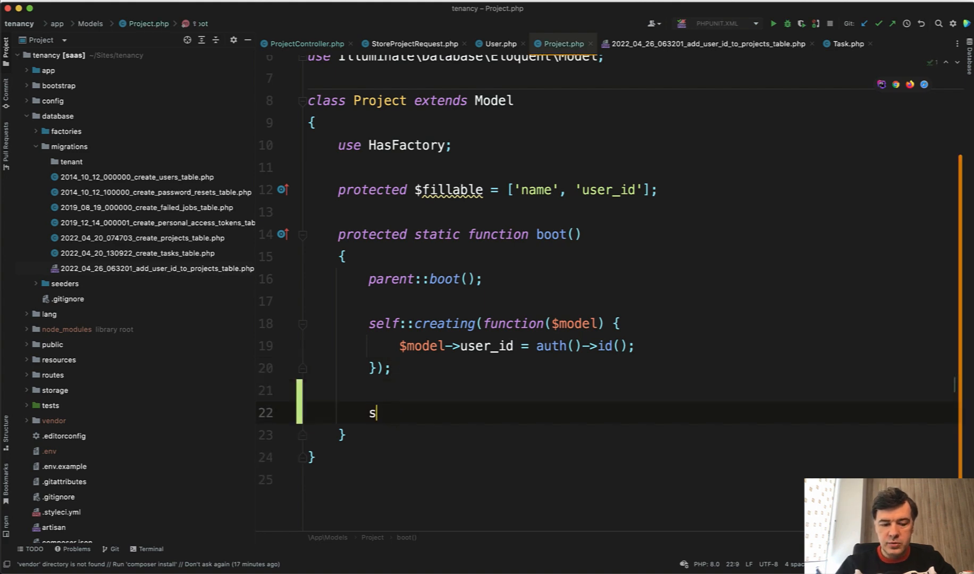
{"action": "type", "text": "elf::addGlobalScope(function("}
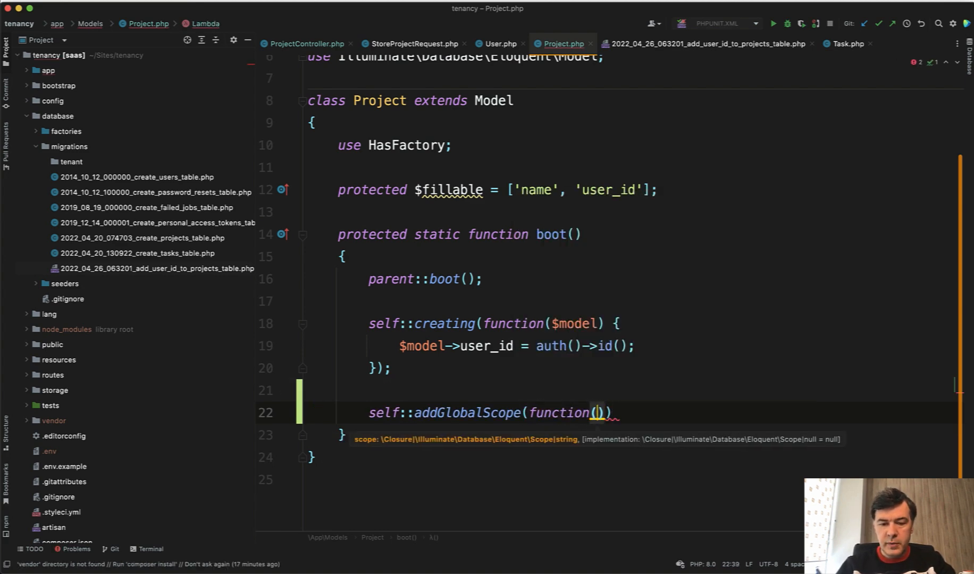
{"action": "type", "text": "Build"}
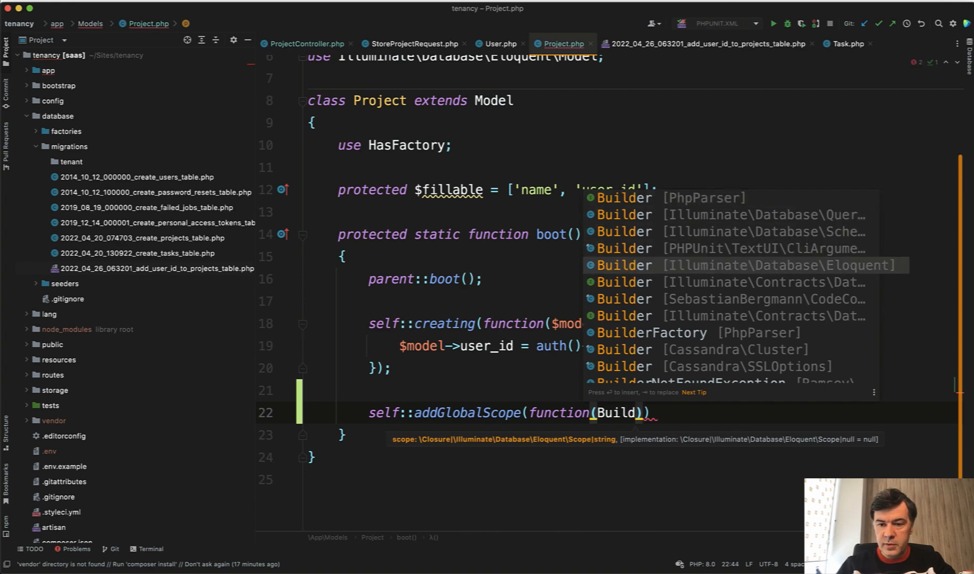
{"action": "type", "text": "Builder $"}
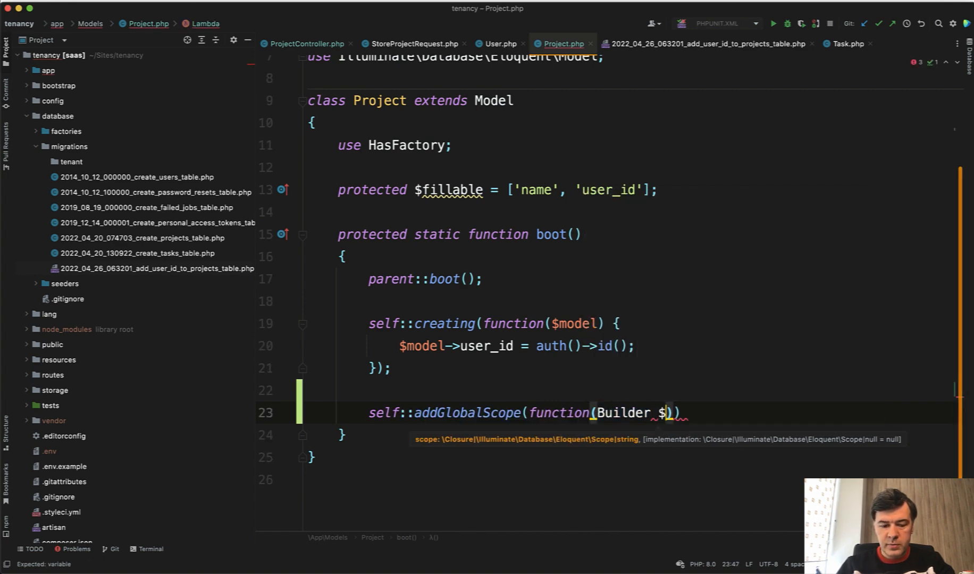
{"action": "type", "text": "builder) {})"}
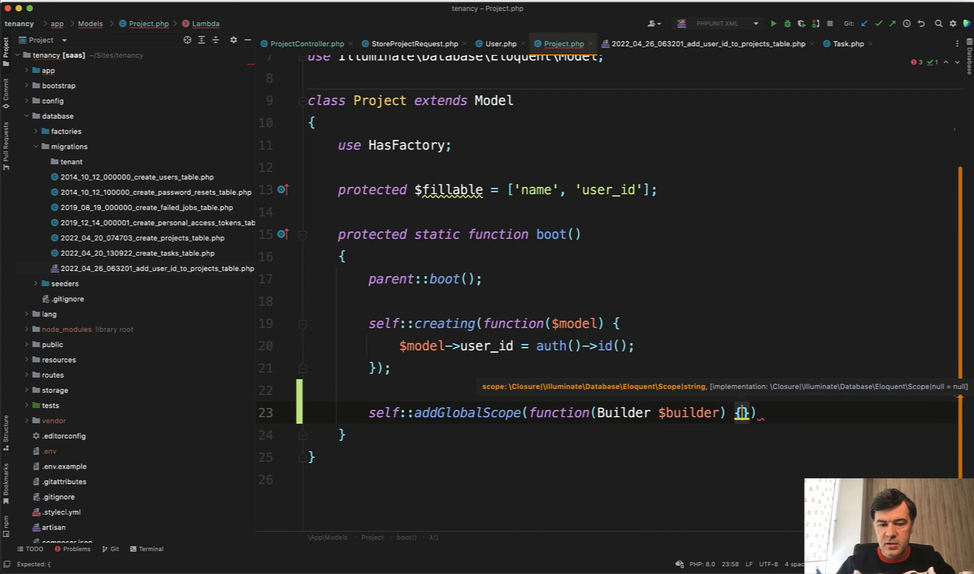
Step: Complete the scope with $builder->where('user_id', auth()->id()); and return to ProjectController
{"action": "scroll", "scroll_direction": "up", "scroll_amount": 3}
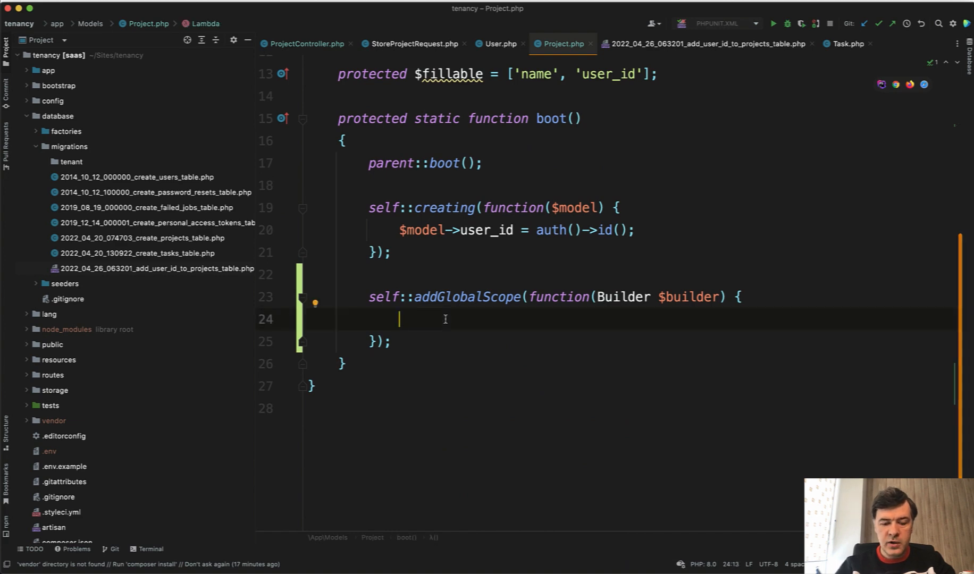
{"action": "type", "text": "$builder->where('u"}
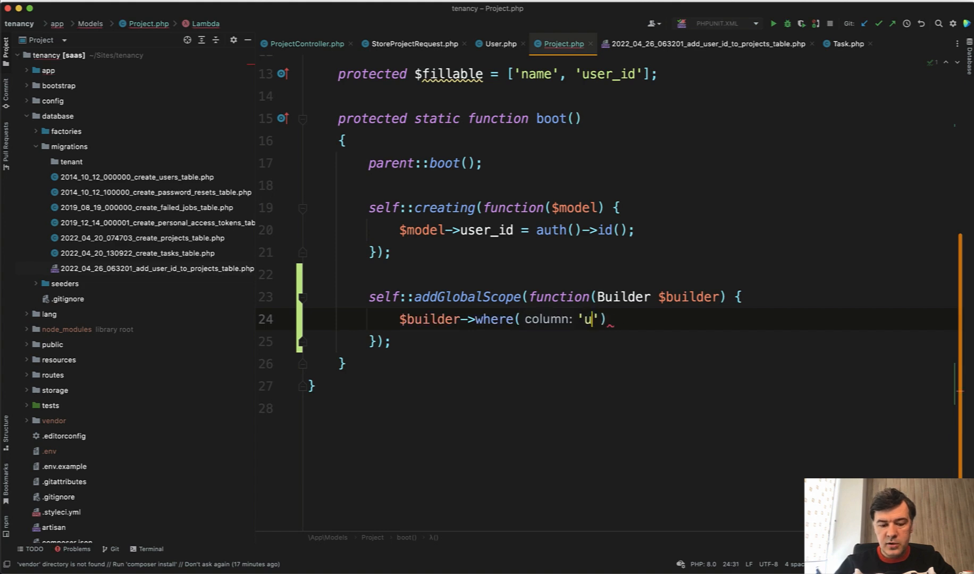
{"action": "type", "text": "ser_id', auth("}
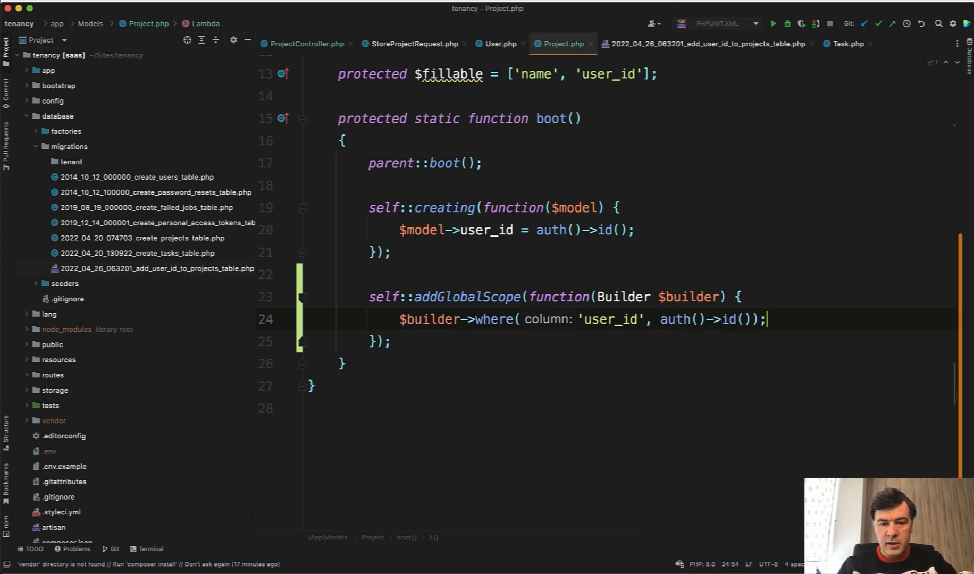
{"action": "left_click", "coordinate": [304, 44]}
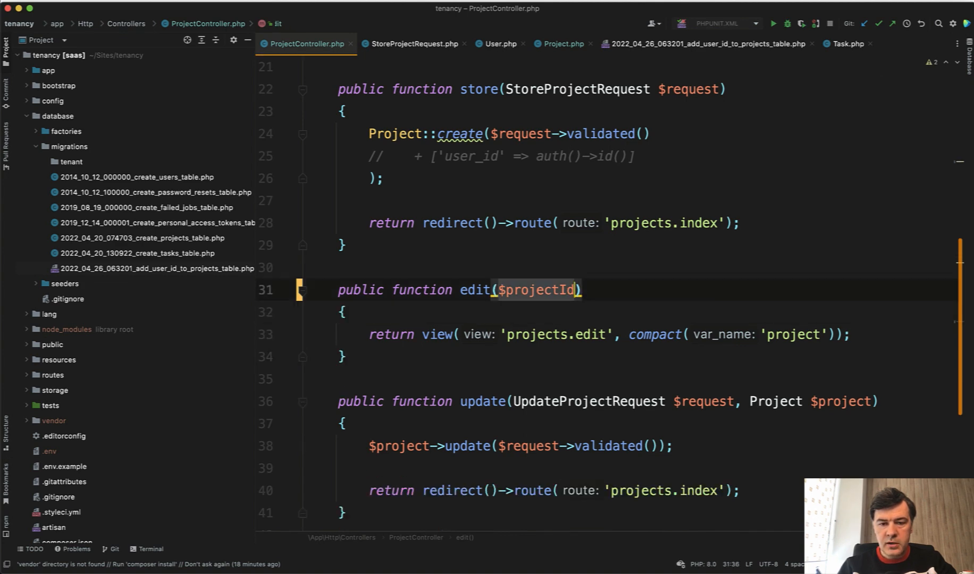
Step: Change edit($projectId) to edit(Project $project), confirm index uses Project::all(), and reopen Project.php
{"action": "type", "text": "Project $project"}
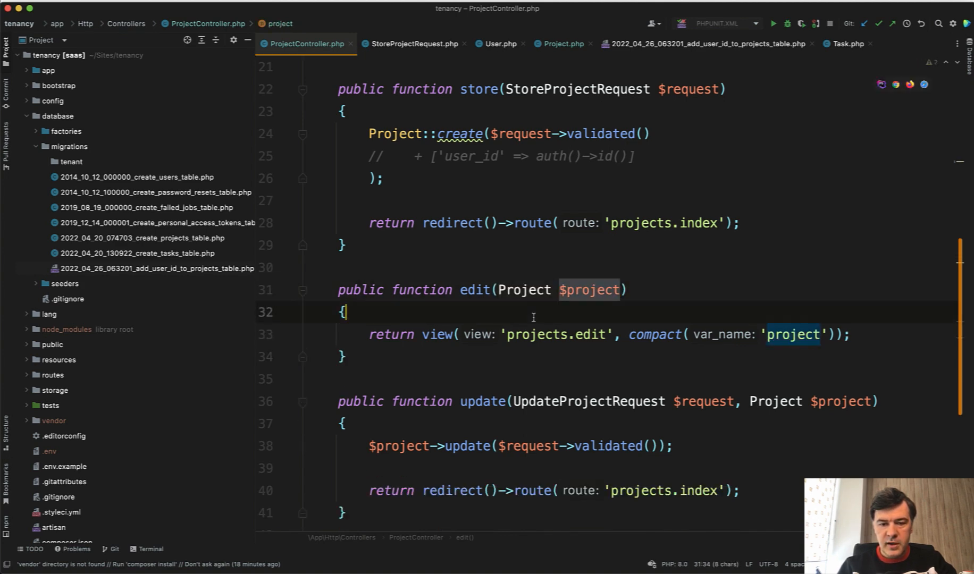
{"action": "scroll", "scroll_direction": "up", "scroll_amount": 3}
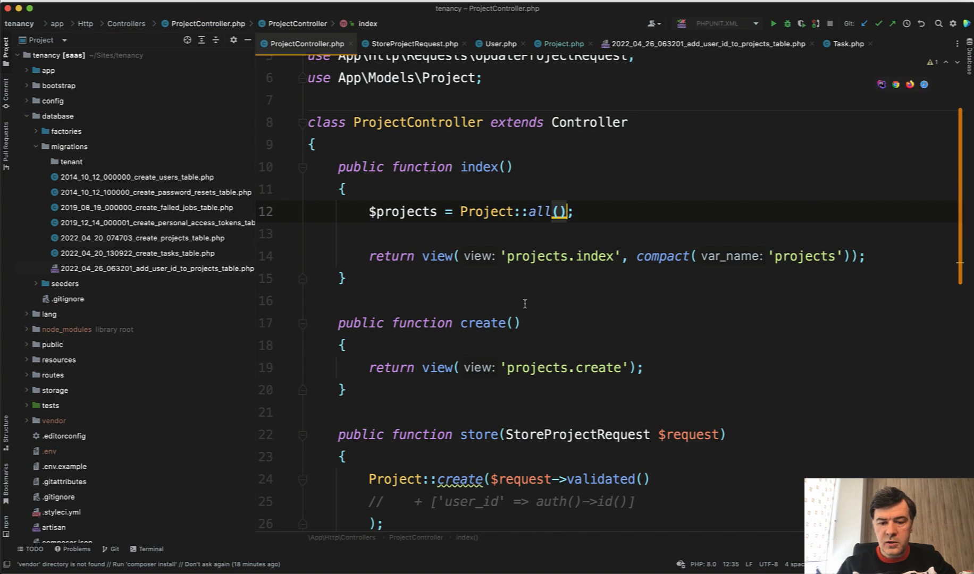
{"action": "scroll", "scroll_direction": "down", "scroll_amount": 3}
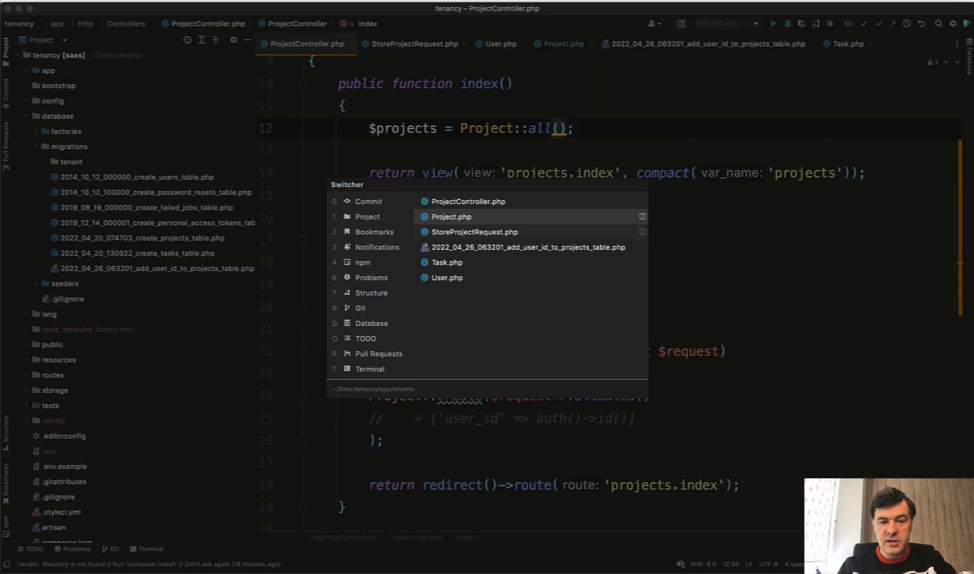
{"action": "left_click", "coordinate": [451, 216]}
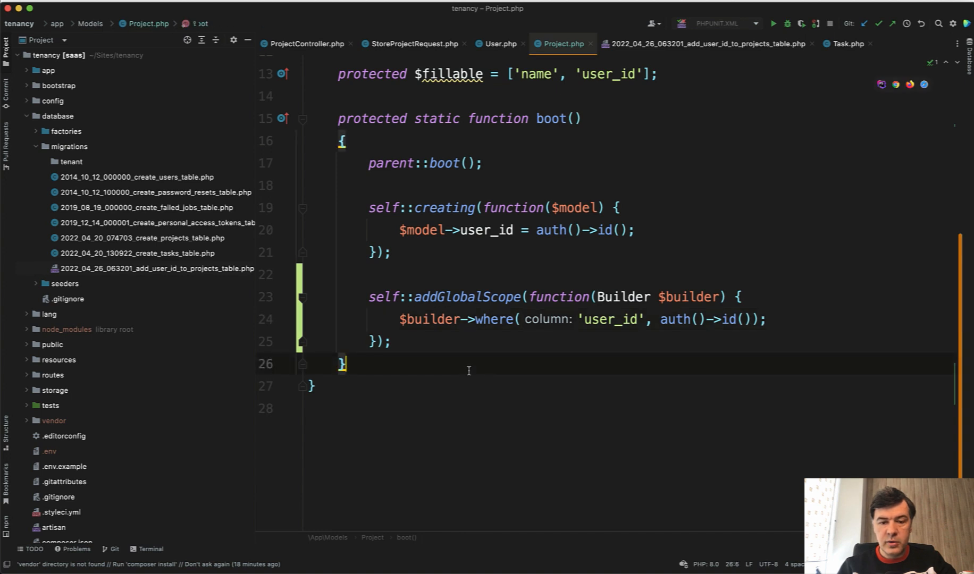
{"action": "left_click", "coordinate": [494, 319]}
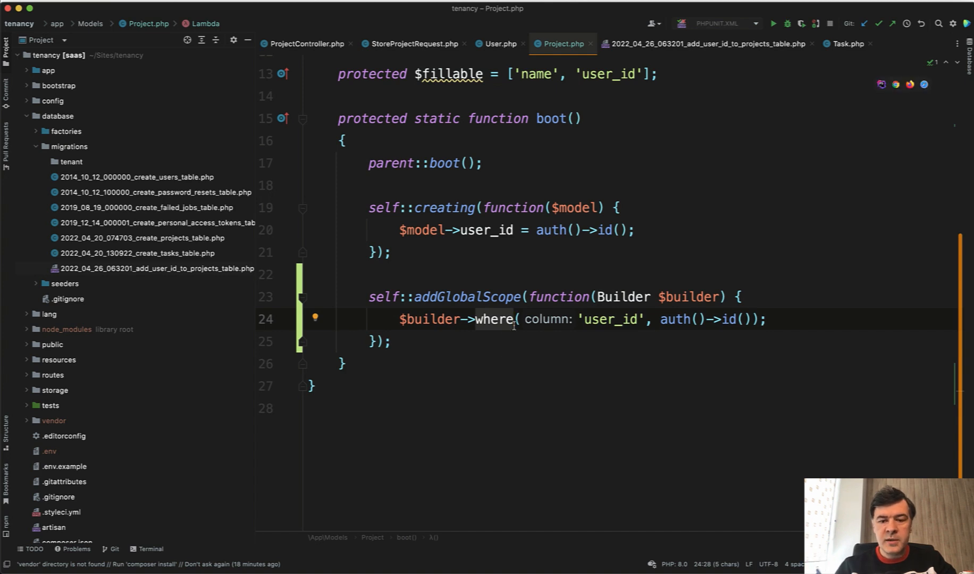
Step: Reload /projects/2/edit and confirm the 404 Not Found response
{"action": "left_click", "coordinate": [520, 319]}
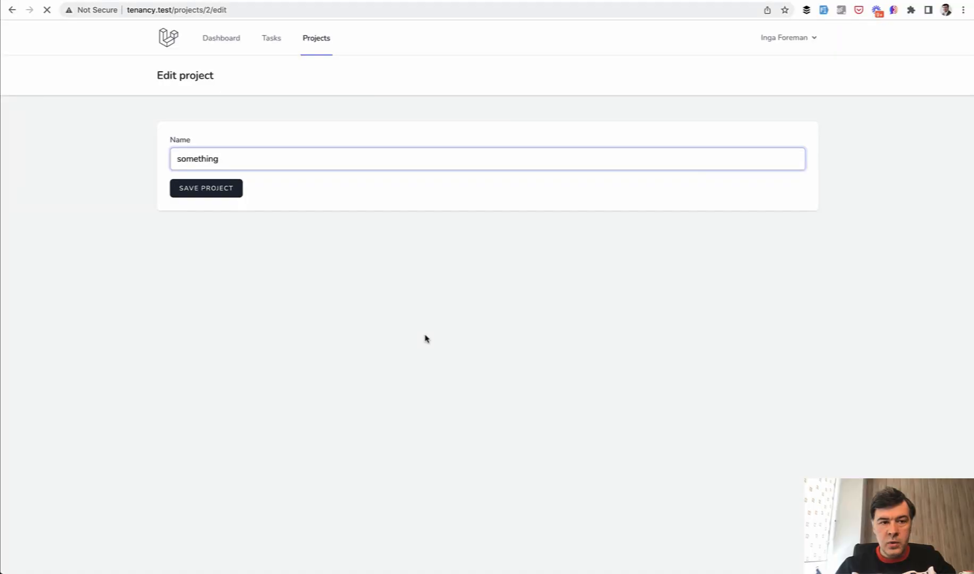
{"action": "left_click", "coordinate": [205, 187]}
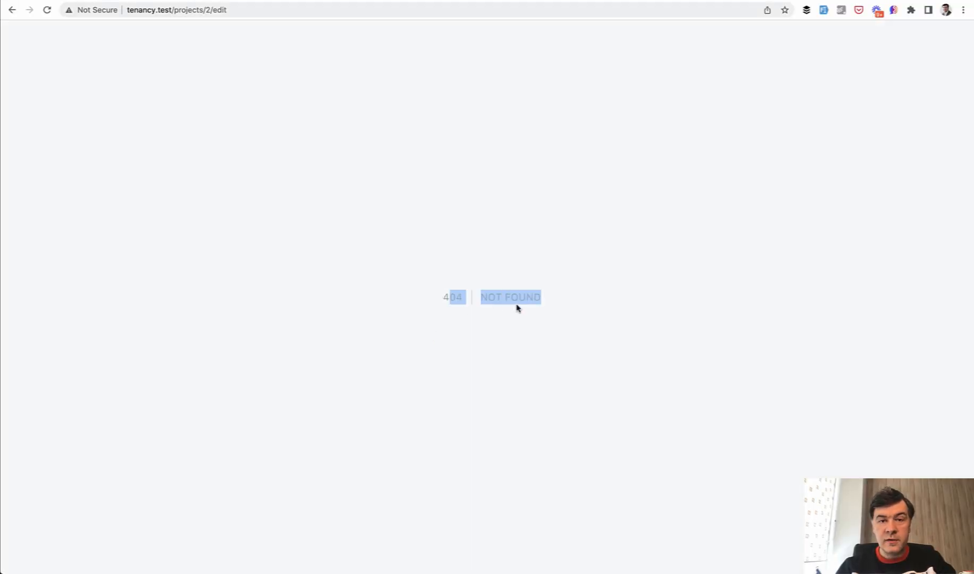
{"action": "mouse_move", "coordinate": [192, 10]}
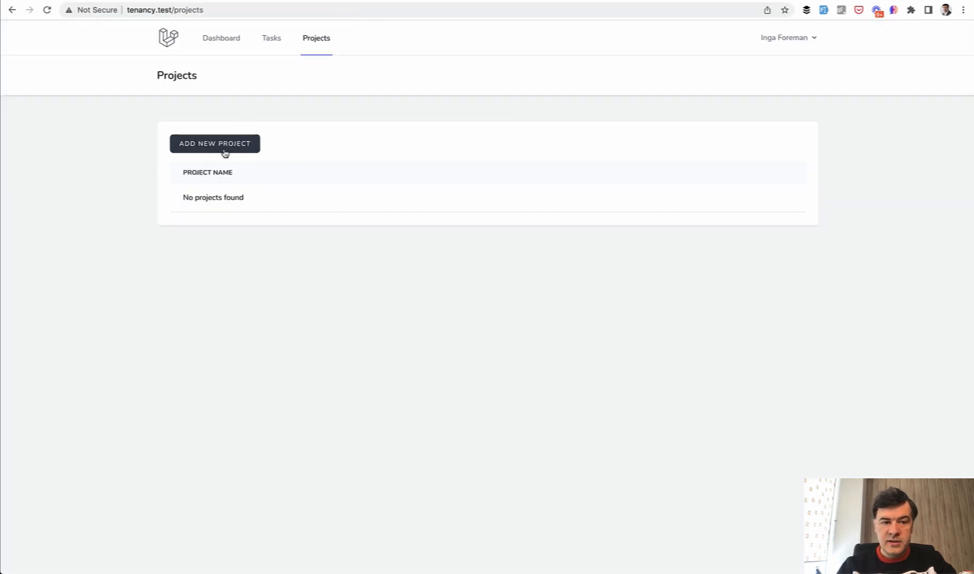
Step: Refresh the Projects list and open the own project dfgdfgfd for editing
{"action": "left_click", "coordinate": [215, 143]}
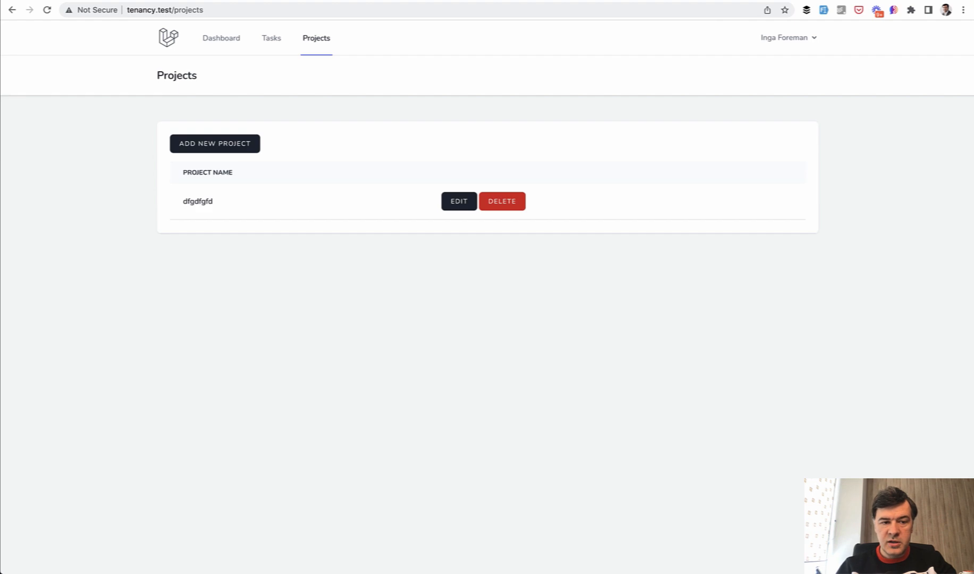
{"action": "double_click", "coordinate": [198, 201]}
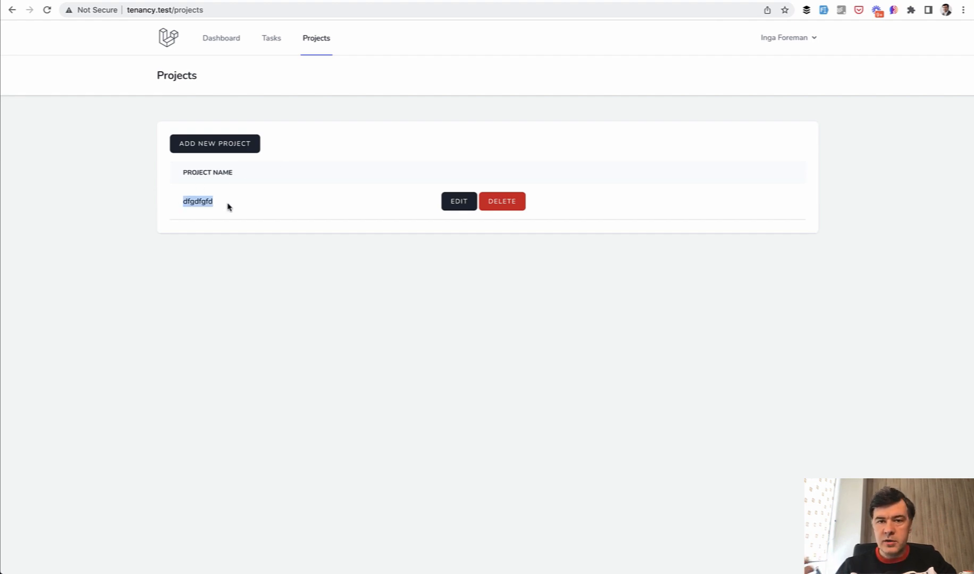
{"action": "left_click", "coordinate": [459, 201]}
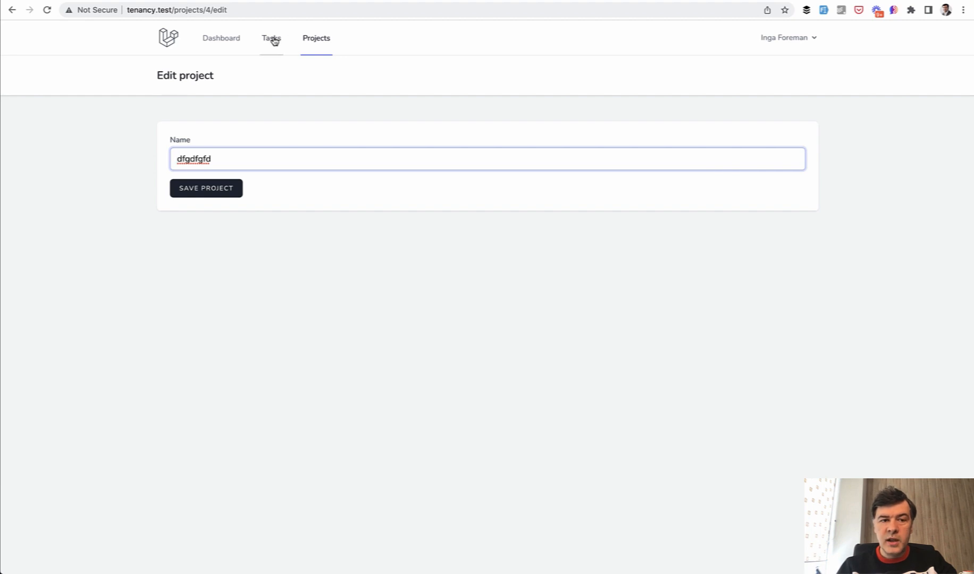
Step: Open Add New Task, check the Project dropdown lists only dfgdfgfd, and switch back to PhpStorm
{"action": "left_click", "coordinate": [271, 38]}
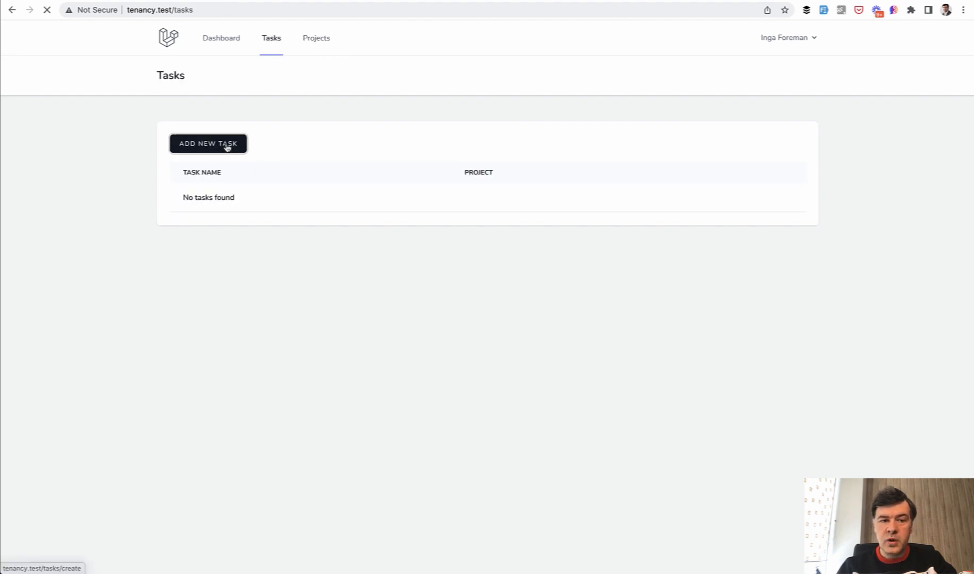
{"action": "left_click", "coordinate": [207, 144]}
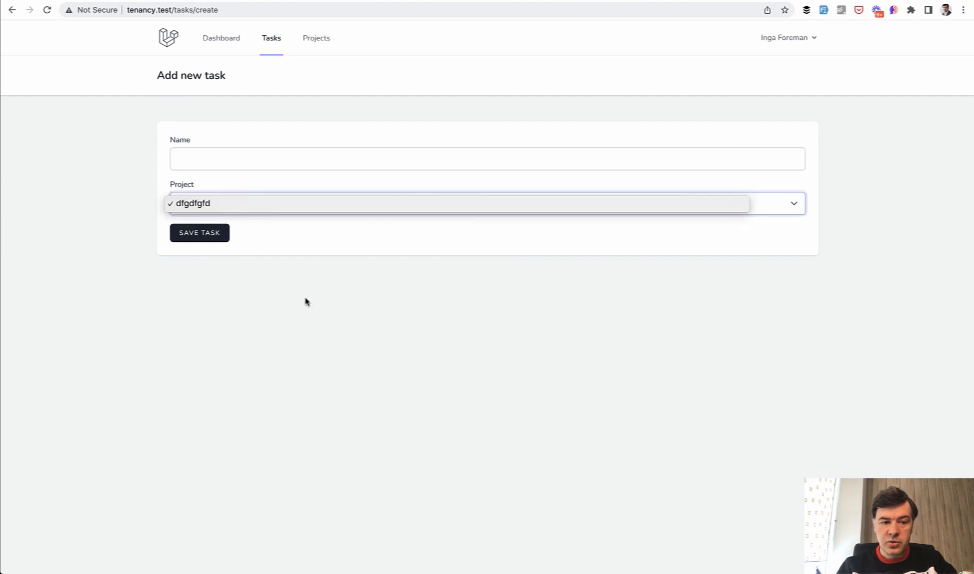
{"action": "mouse_move", "coordinate": [314, 307]}
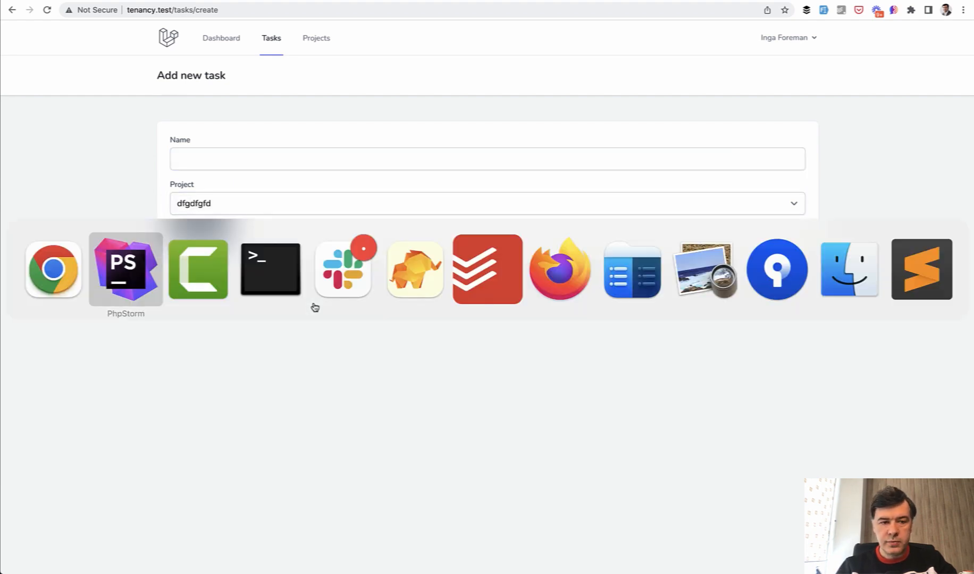
{"action": "left_click", "coordinate": [126, 269]}
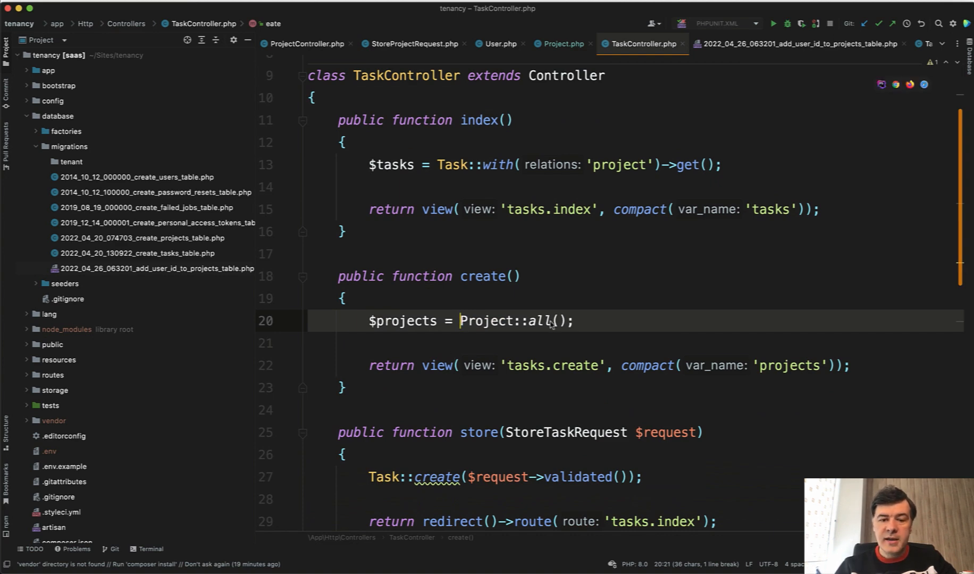
{"action": "mouse_move", "coordinate": [501, 367]}
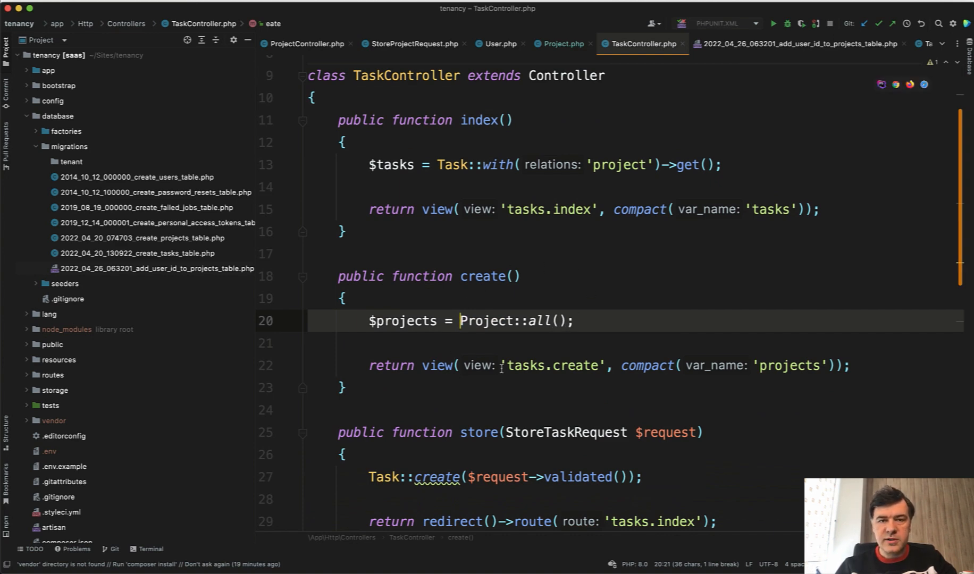